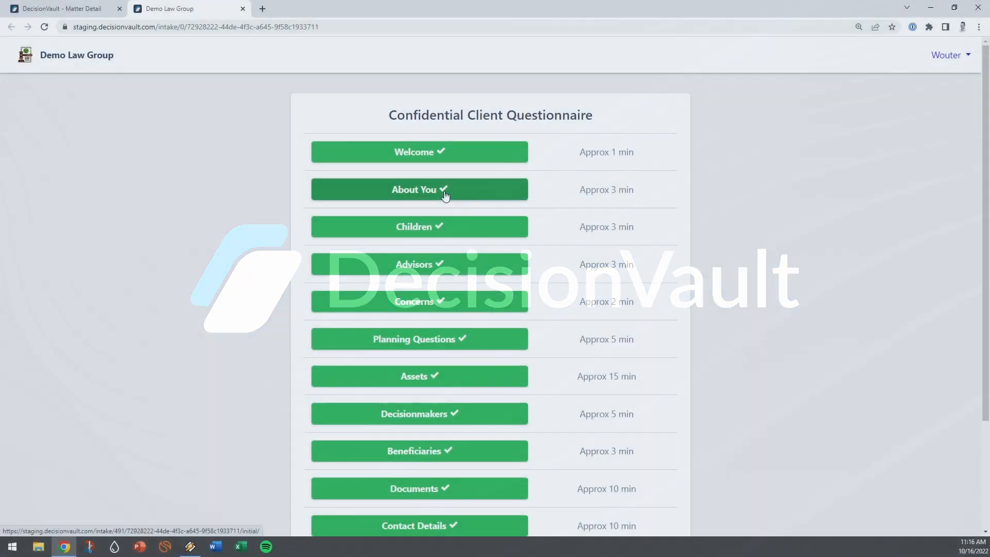
Review the intake questionnaire and Assets page, then open the Full Export Word document.
{"action": "left_click", "coordinate": [419, 189]}
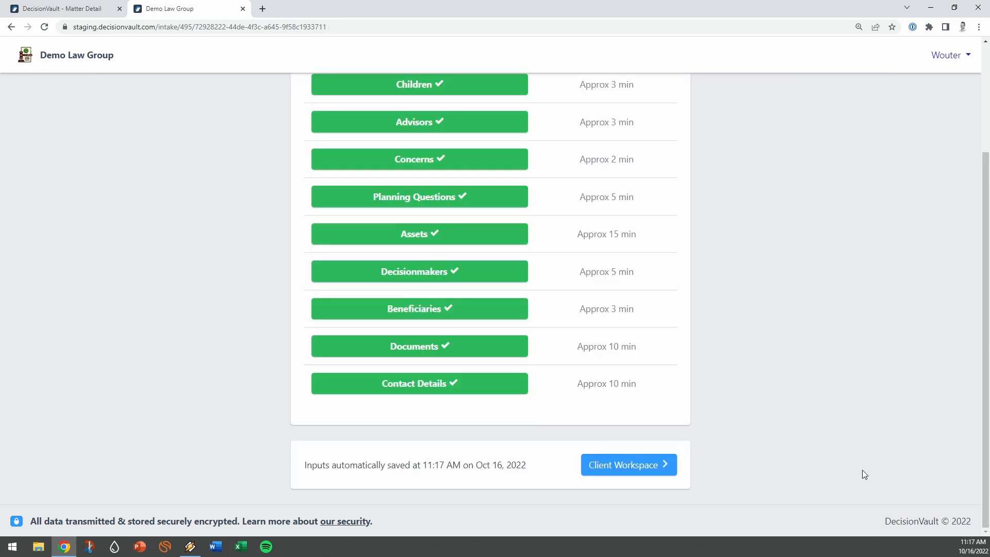
{"action": "left_click", "coordinate": [419, 233]}
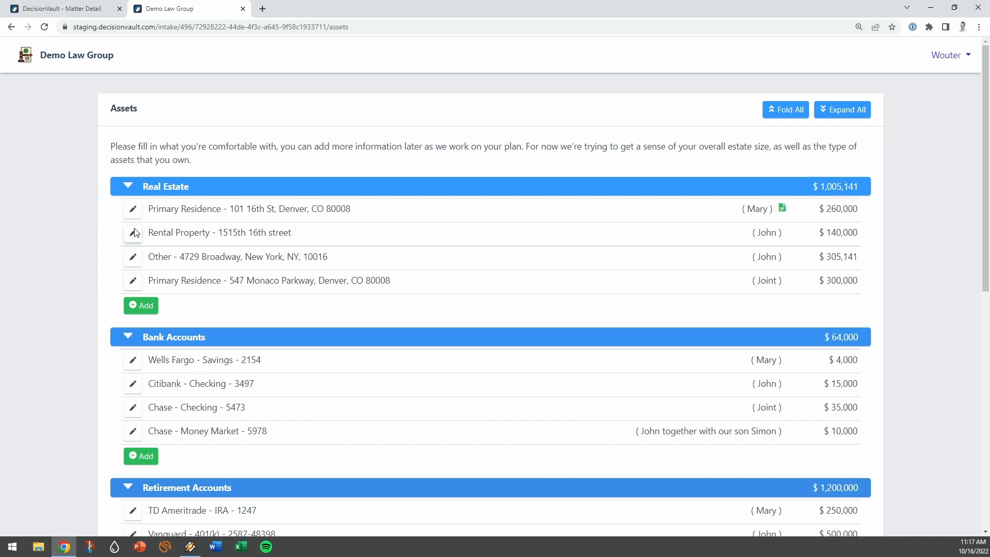
{"action": "left_click", "coordinate": [60, 9]}
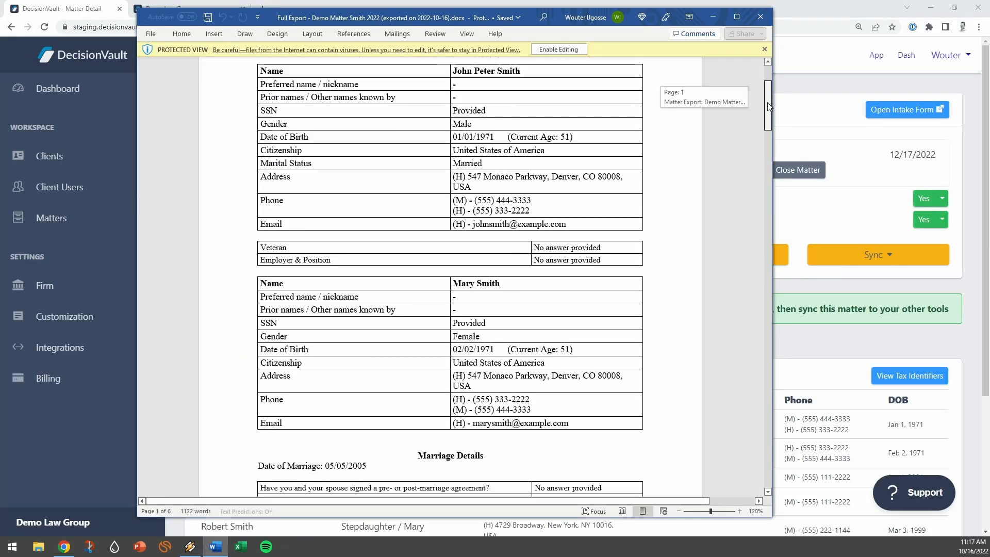
{"action": "scroll", "scroll_direction": "down", "scroll_amount": 3}
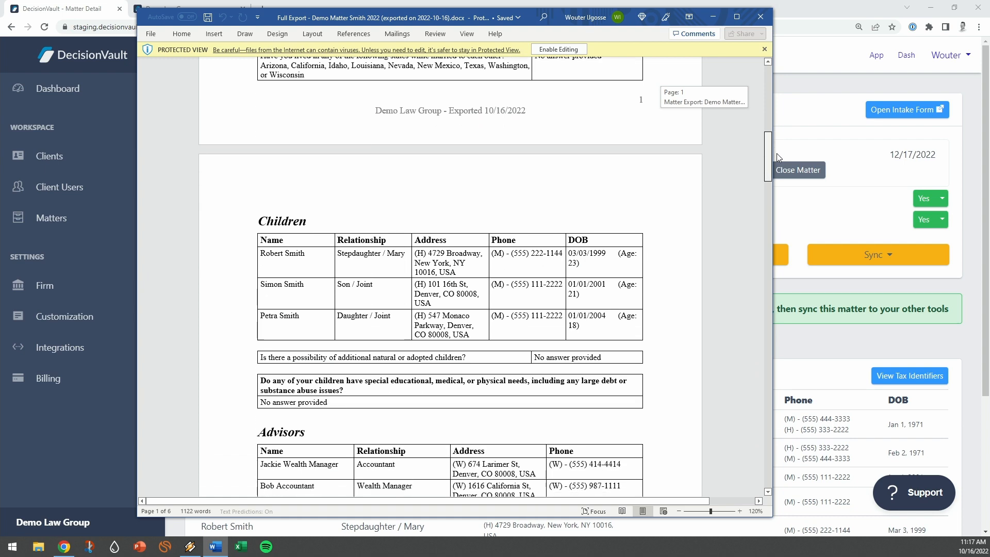
Bring up the Asset Sheet Export workbook and scroll to the Category Totals table.
{"action": "left_click", "coordinate": [238, 547]}
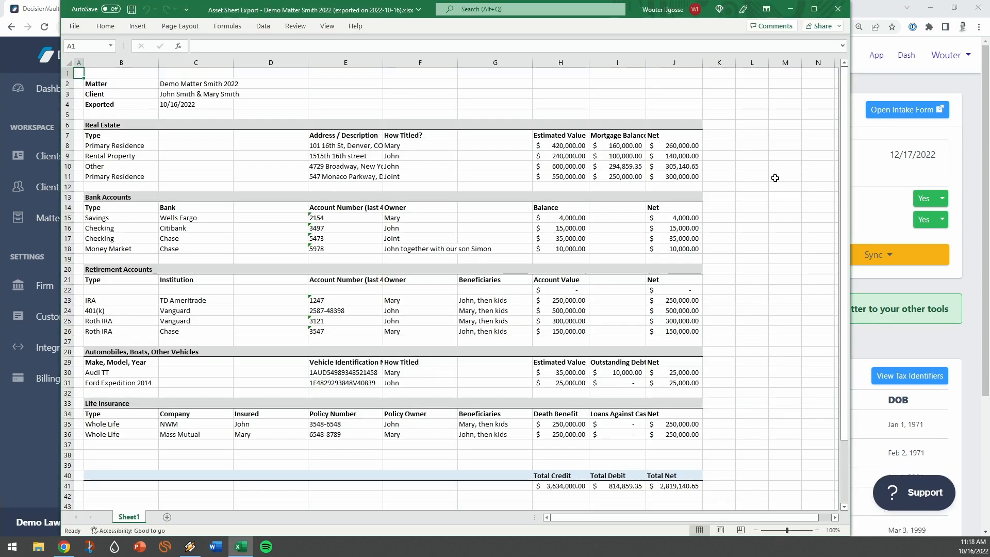
{"action": "mouse_move", "coordinate": [751, 288]}
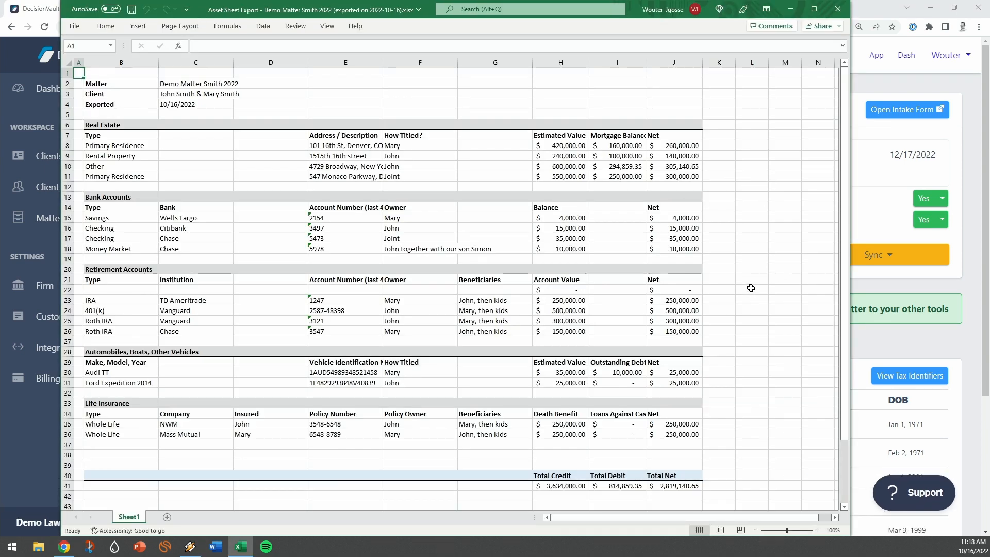
{"action": "scroll", "scroll_direction": "down", "scroll_amount": 3}
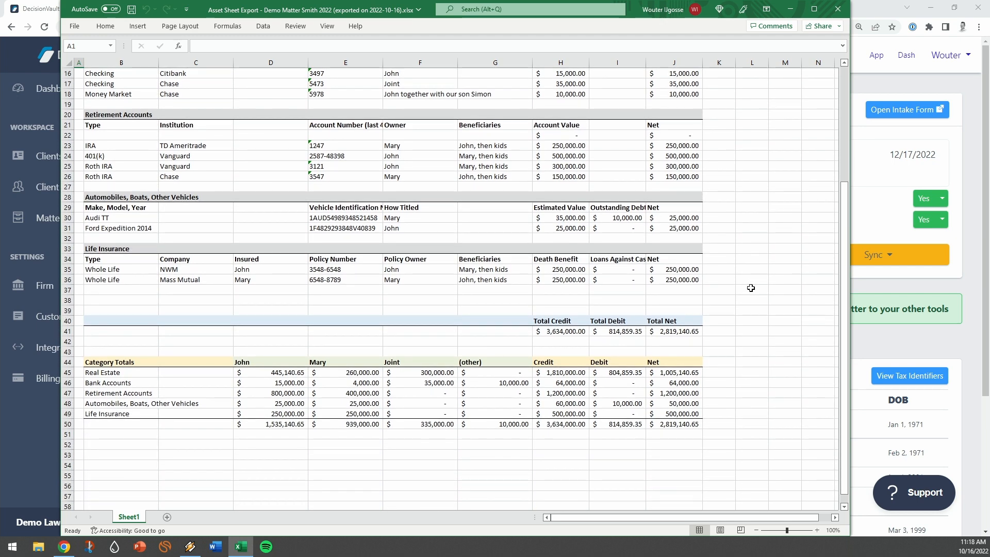
{"action": "mouse_move", "coordinate": [494, 421]}
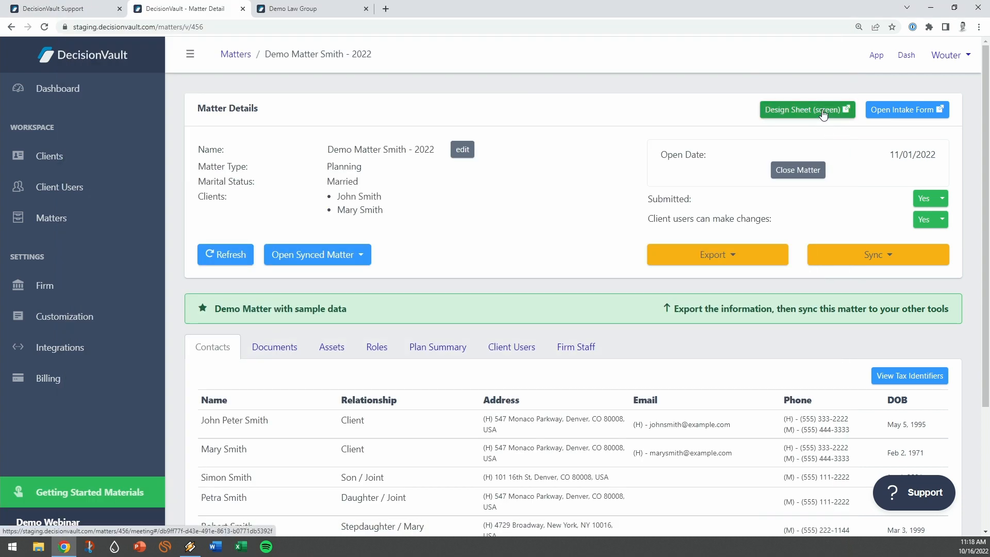
Review the design sheet's About the Trust and Tangible Personal Property sections.
{"action": "left_click", "coordinate": [804, 110]}
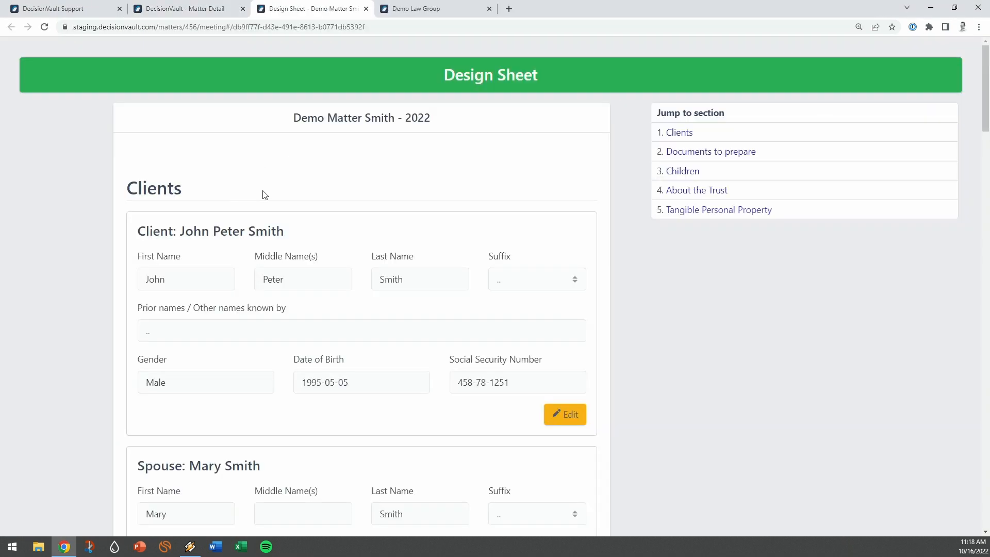
{"action": "scroll", "scroll_direction": "down", "scroll_amount": 3}
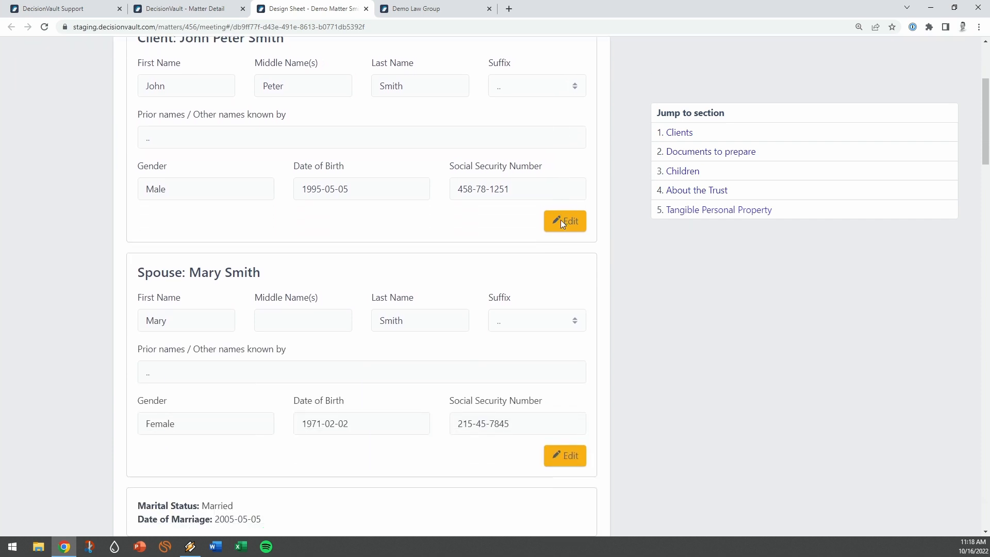
{"action": "scroll", "scroll_direction": "down", "scroll_amount": 3}
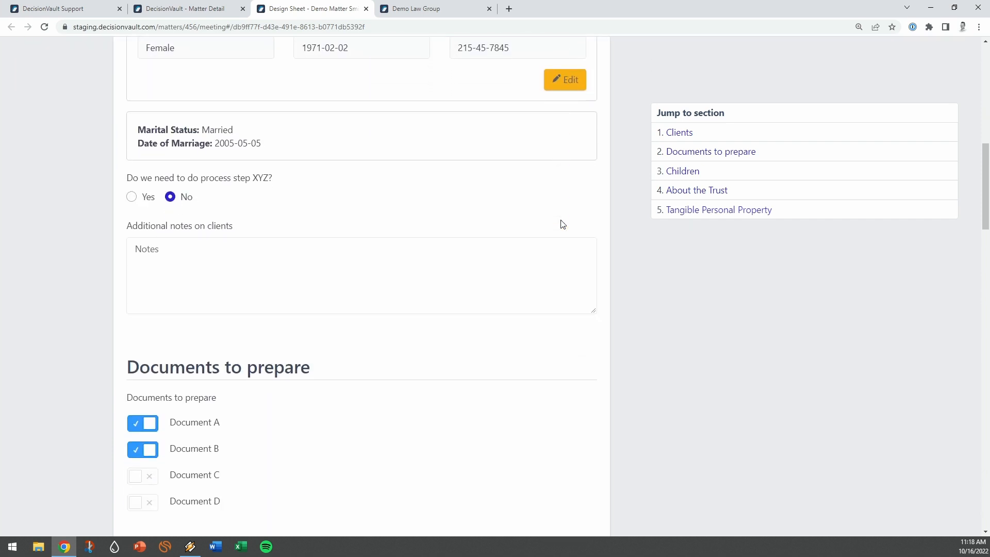
{"action": "left_click", "coordinate": [680, 170]}
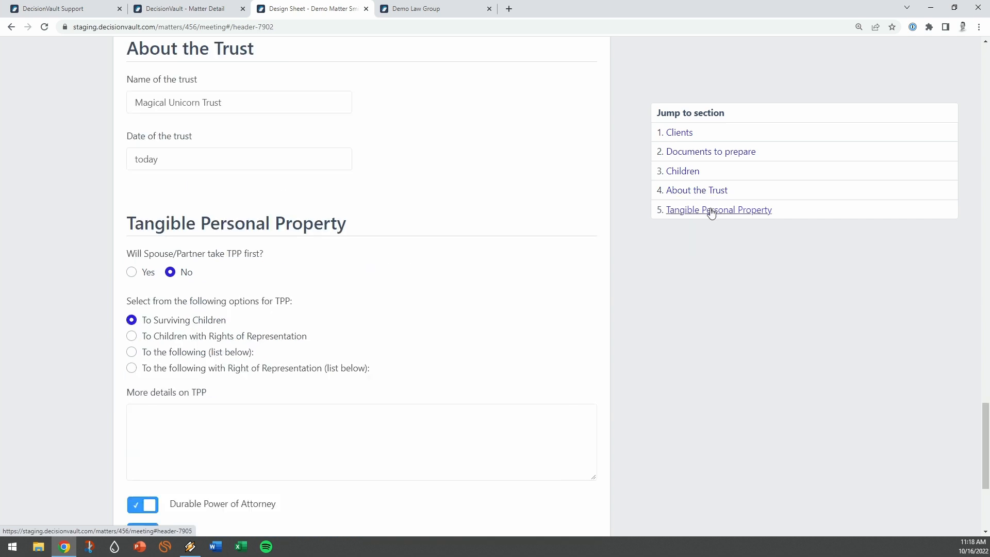
{"action": "left_click", "coordinate": [718, 210]}
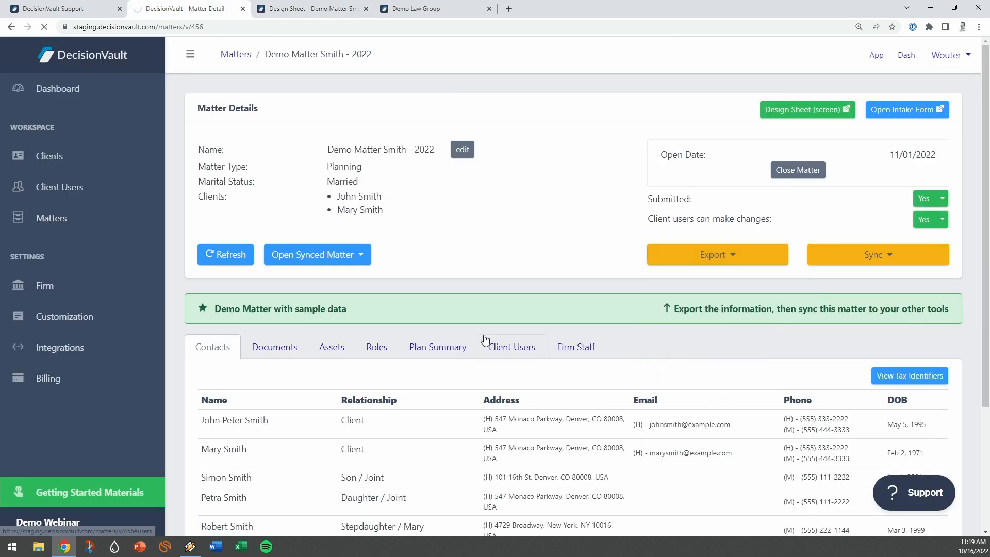
{"action": "left_click", "coordinate": [807, 109]}
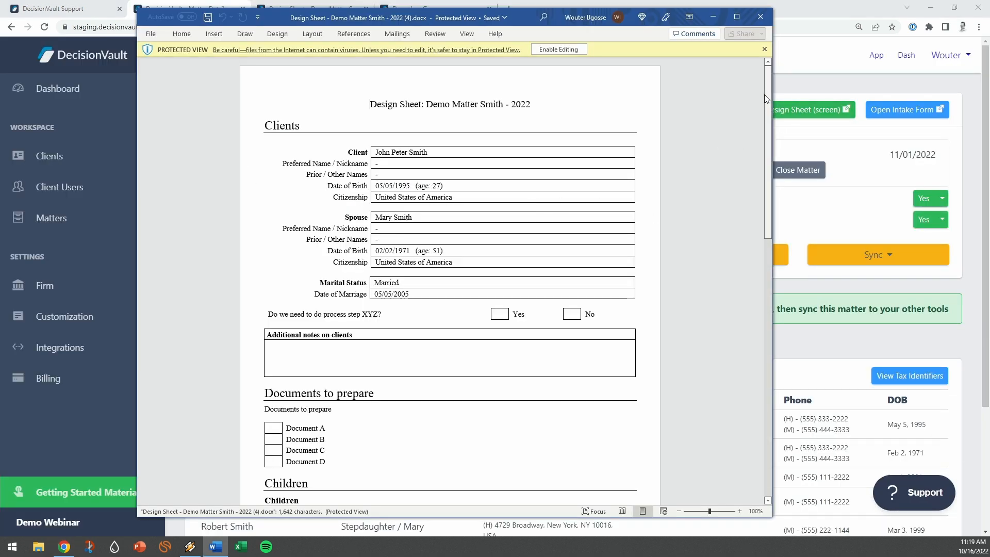
{"action": "scroll", "scroll_direction": "down", "scroll_amount": 3}
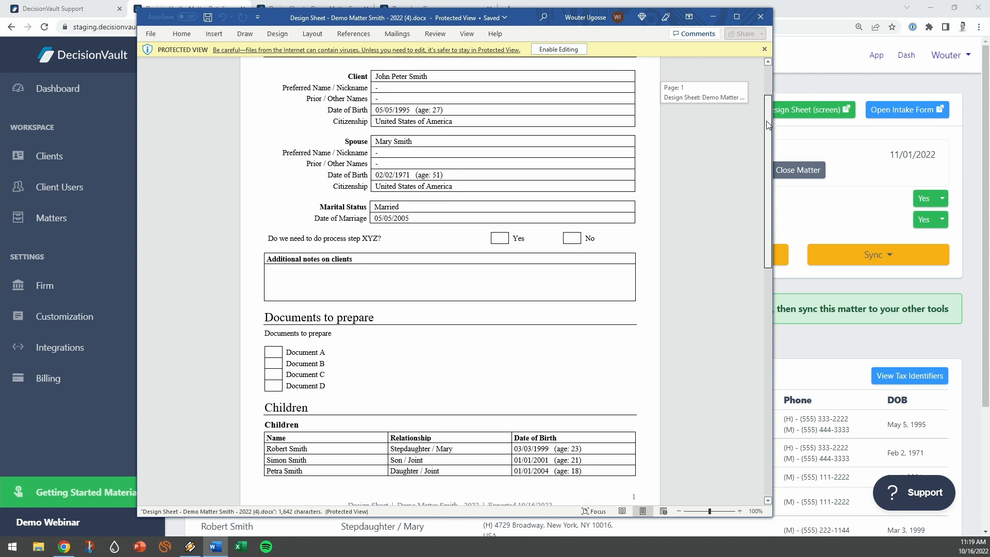
{"action": "scroll", "scroll_direction": "down", "scroll_amount": 3}
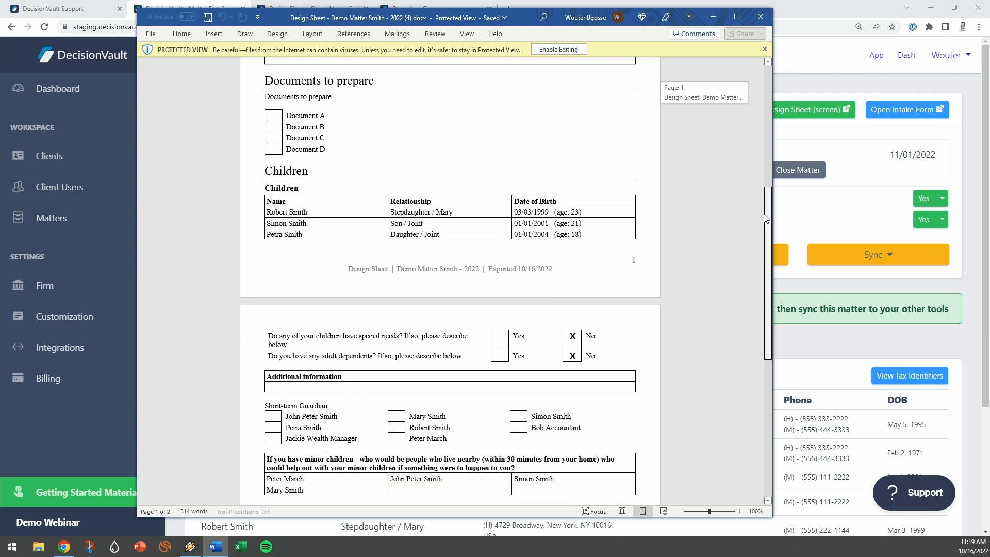
{"action": "scroll", "scroll_direction": "down", "scroll_amount": 3}
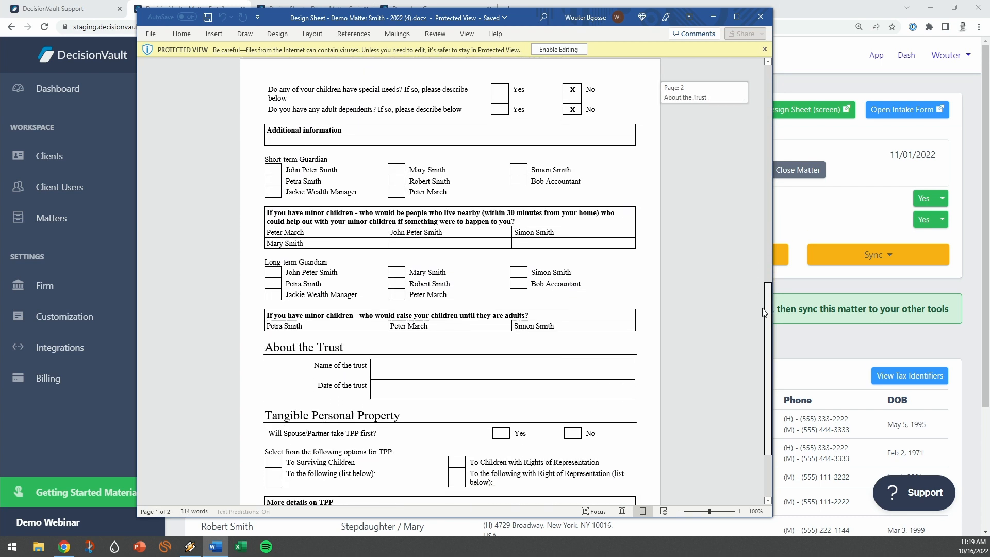
{"action": "scroll", "scroll_direction": "down", "scroll_amount": 3}
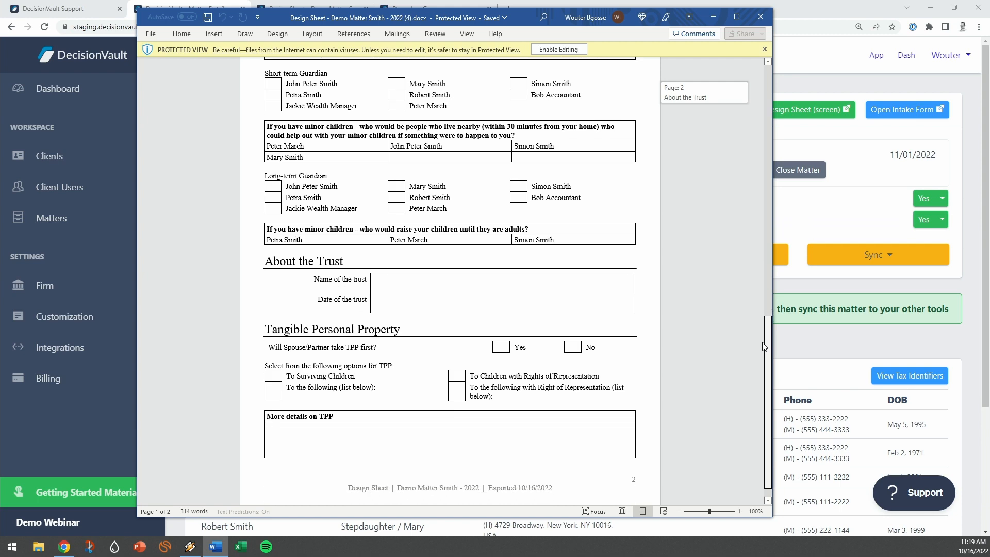
{"action": "left_click", "coordinate": [183, 9]}
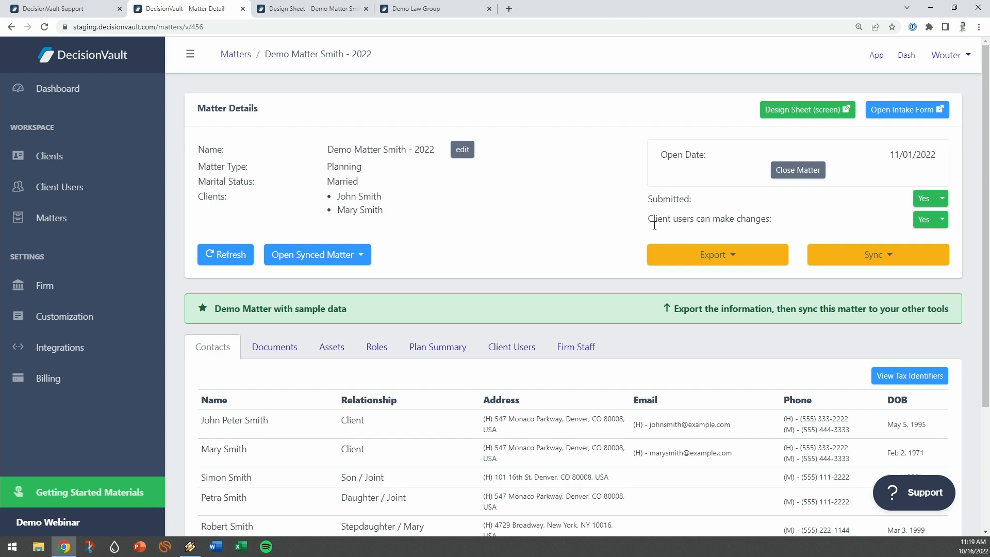
{"action": "mouse_move", "coordinate": [545, 178]}
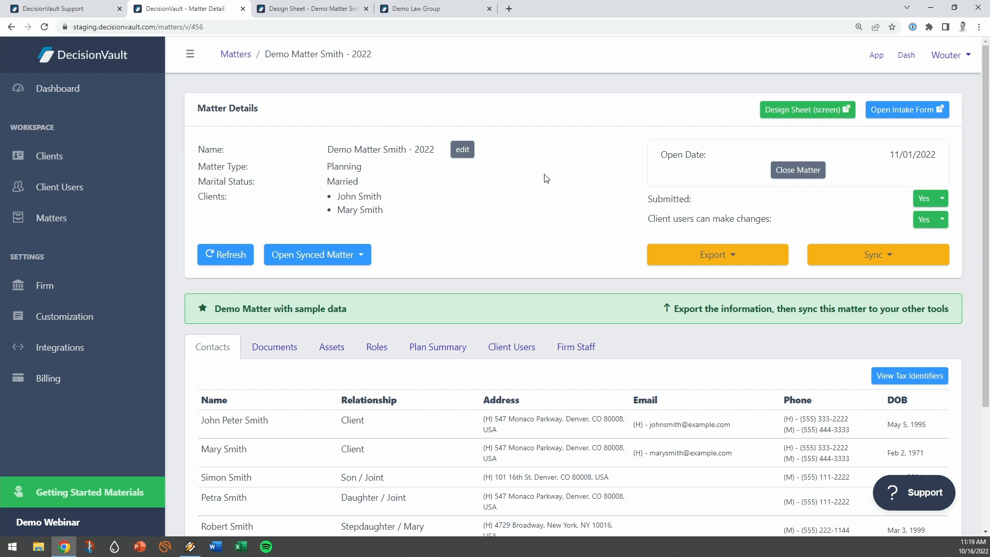
Launch the InterActive Legal Sync Wizard for the matter and start the sync.
{"action": "left_click", "coordinate": [877, 254]}
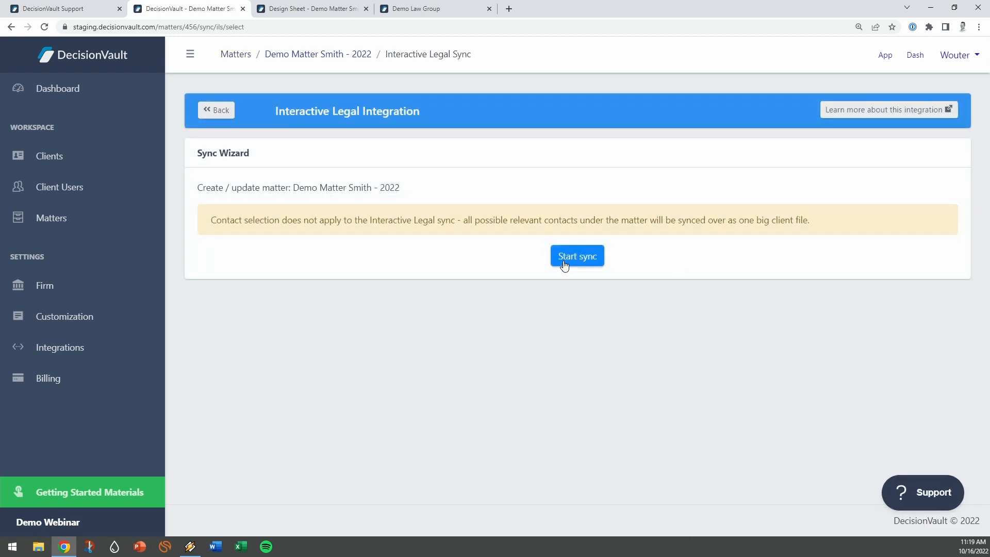
{"action": "left_click", "coordinate": [576, 256]}
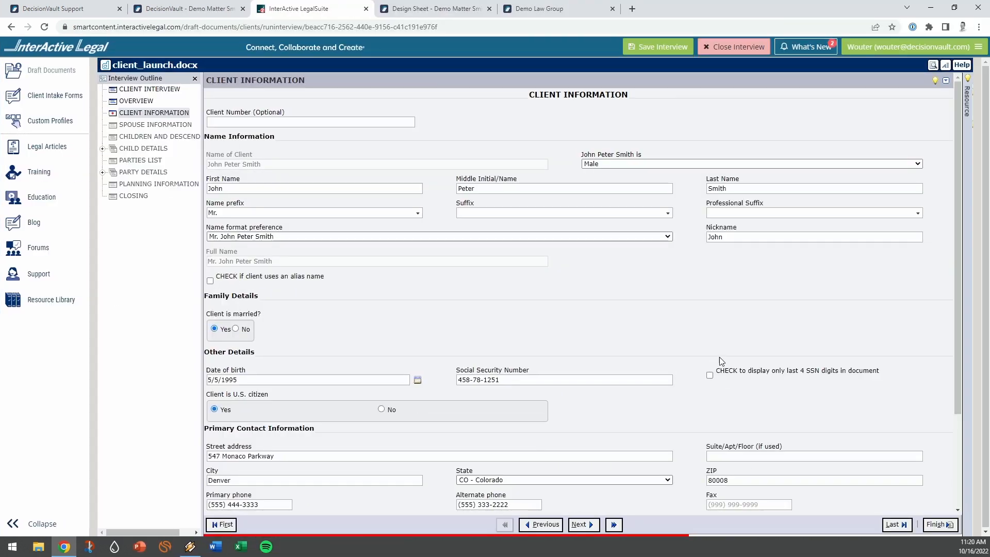
Review John Smith's client details, then advance through Mary Smith's spouse information.
{"action": "scroll", "scroll_direction": "down", "scroll_amount": 3}
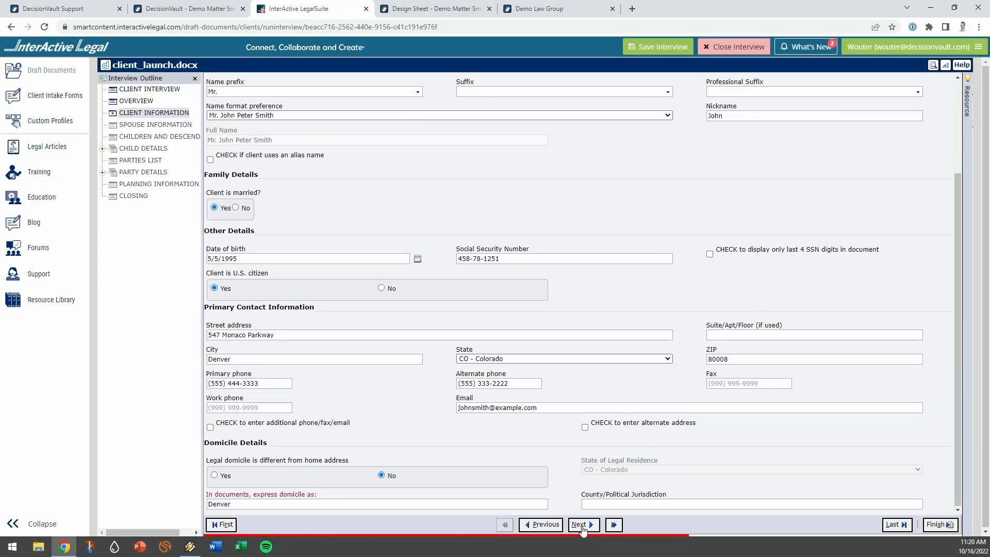
{"action": "left_click", "coordinate": [580, 524]}
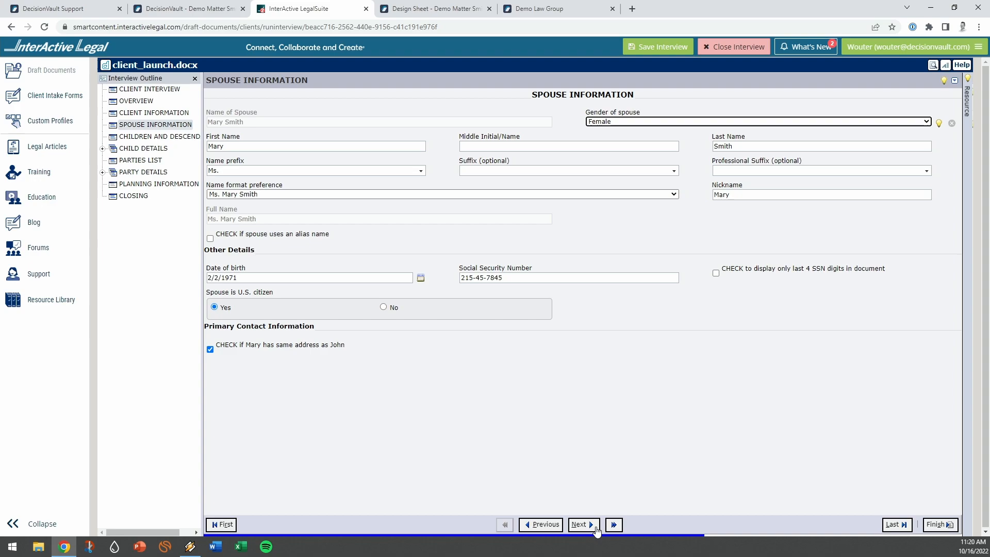
{"action": "left_click", "coordinate": [580, 524]}
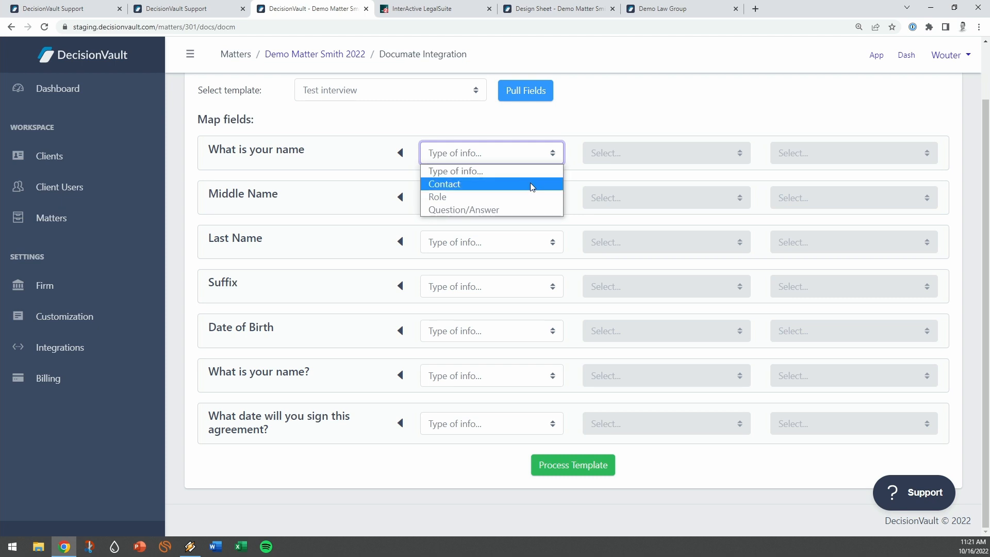
Link 'What is your name' to John Peter Smith's Full Name and make Middle Name Question/Answer.
{"action": "left_click", "coordinate": [444, 184]}
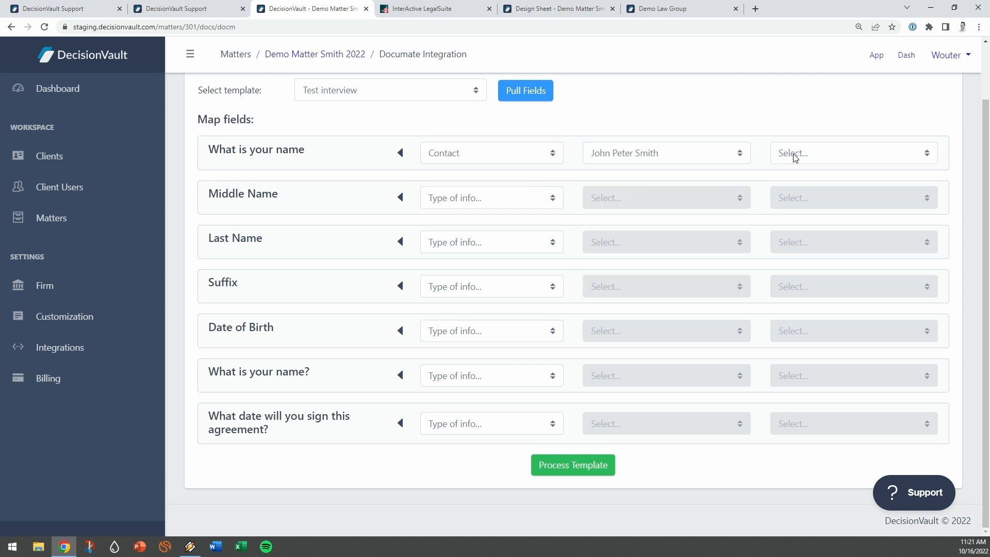
{"action": "left_click", "coordinate": [491, 204]}
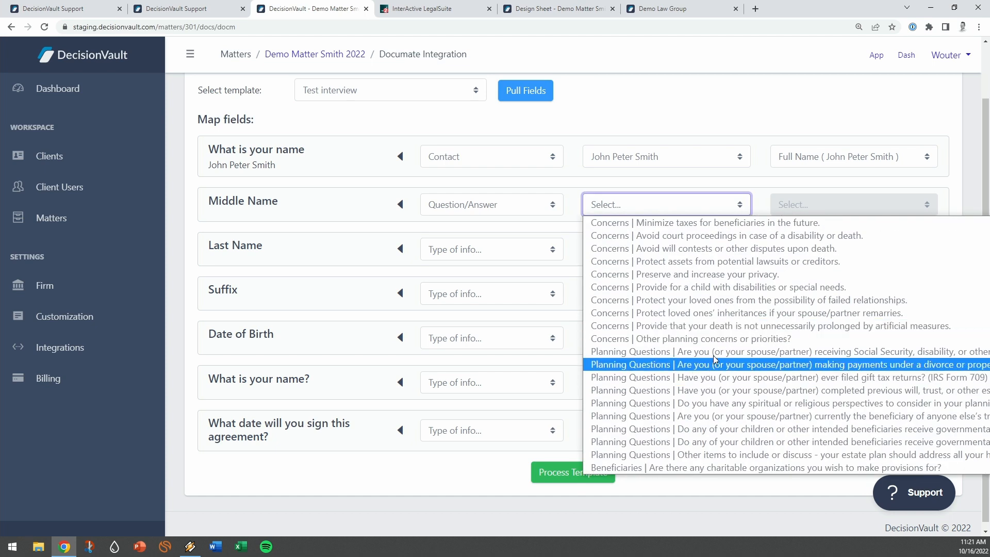
{"action": "left_click", "coordinate": [735, 124]}
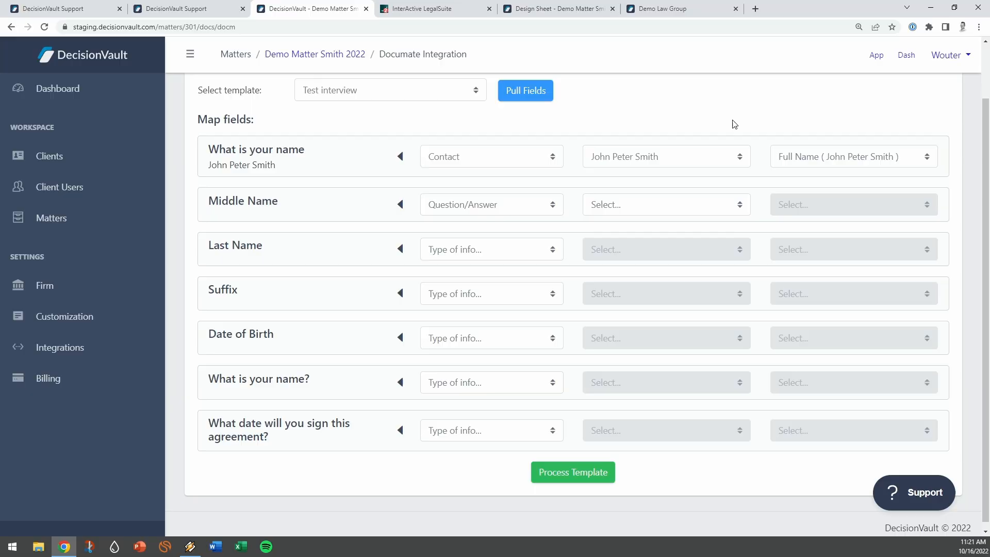